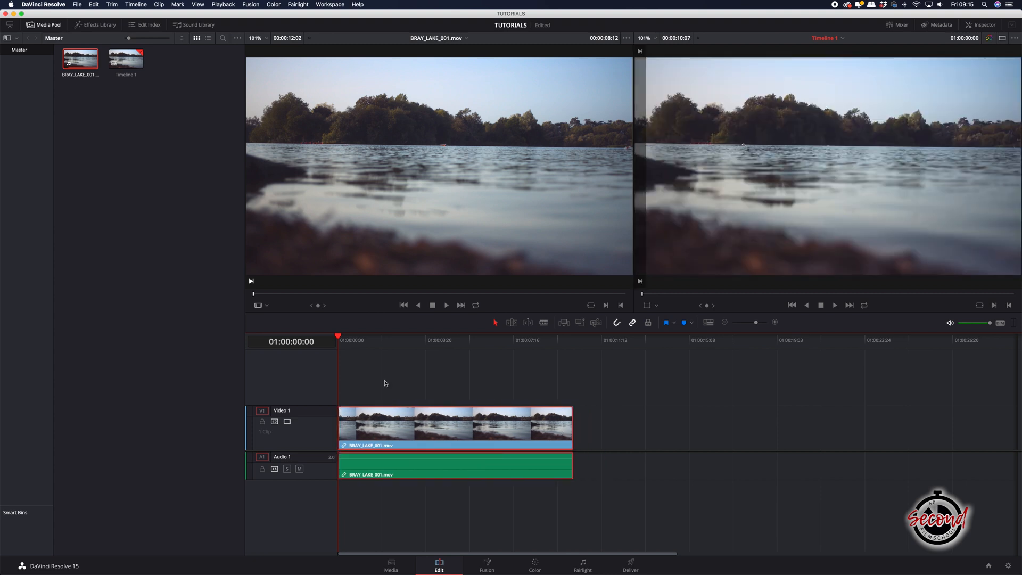
# Move the playhead to 01:00:02:06 on the timeline ruler over the BRAY_LAKE_001 clip.
pyautogui.click(384, 340)
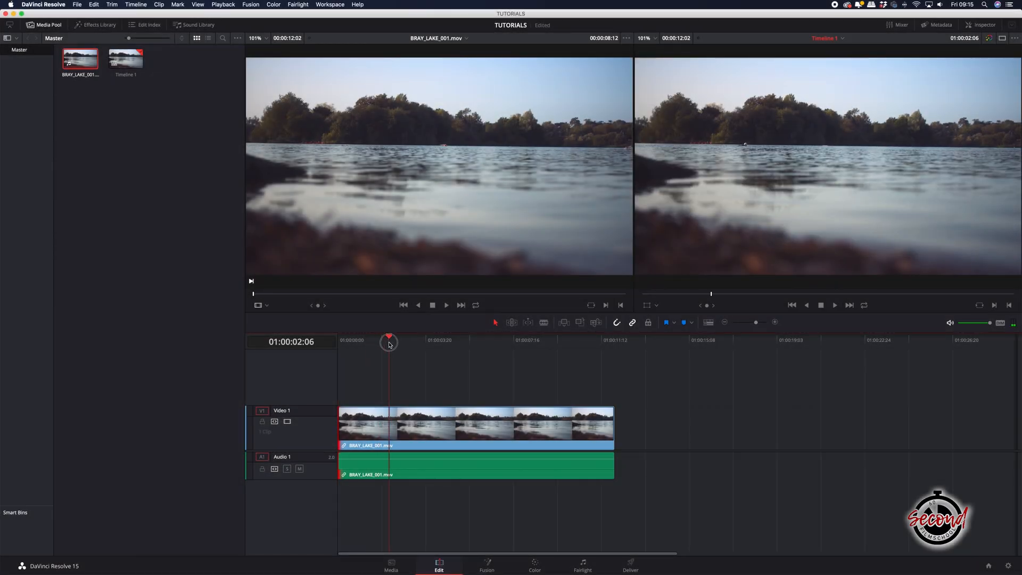
# Trim the BRAY_LAKE clip's start, then its end, to the playhead using Shift+[ and Shift+].
pyautogui.press('shift+[')
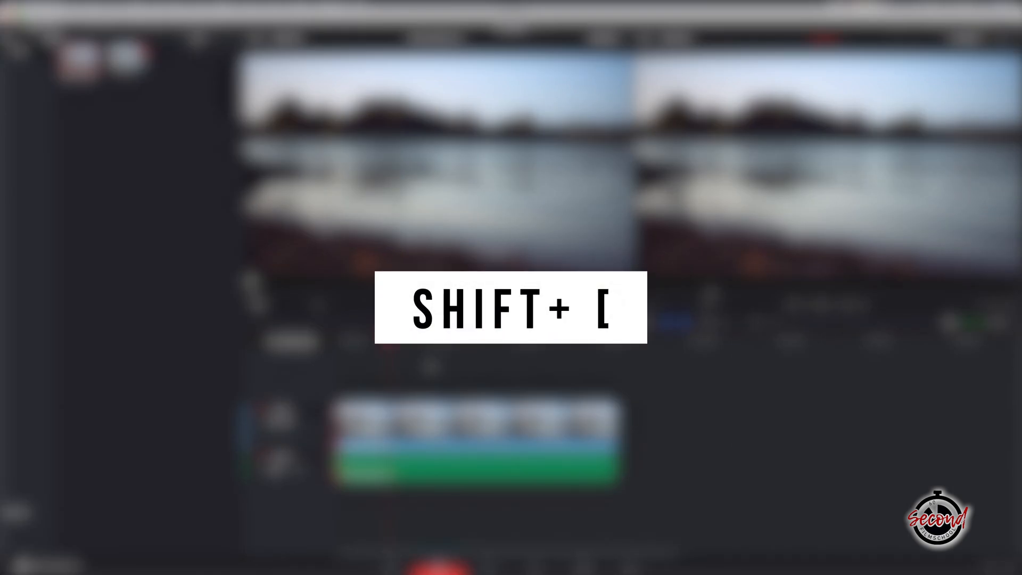
pyautogui.press('shift+[')
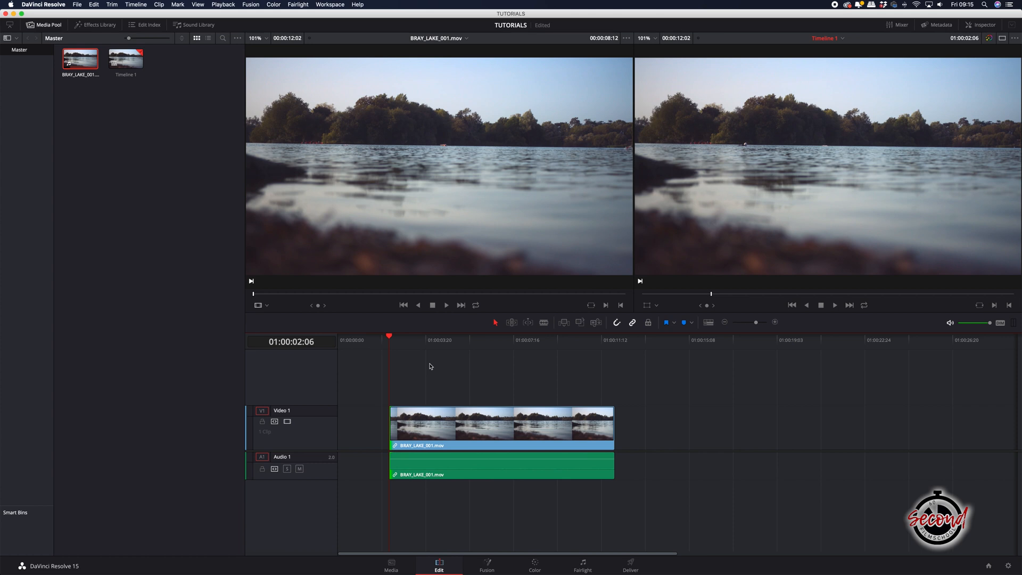
pyautogui.press('shift+]')
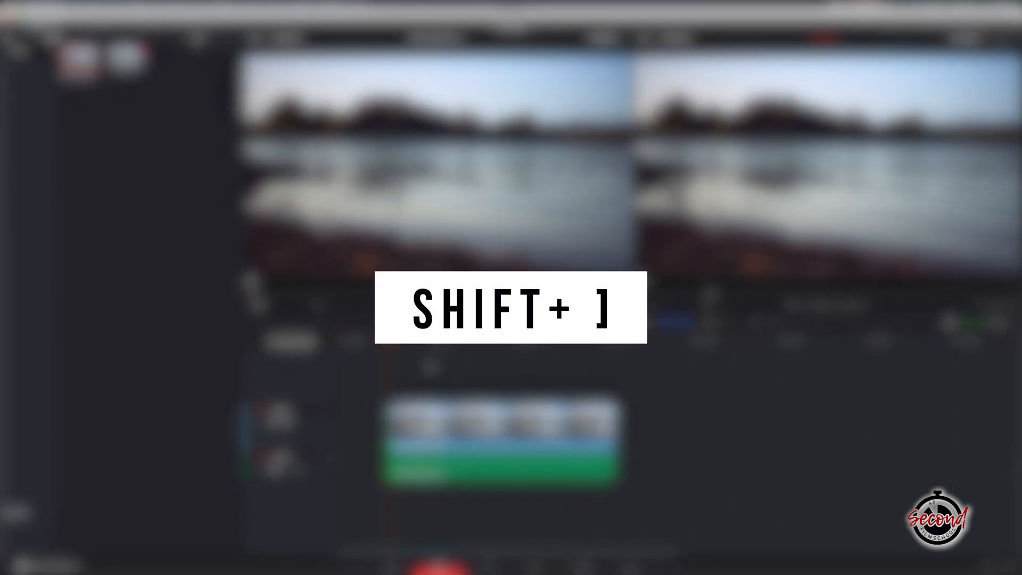
pyautogui.press('shift+]')
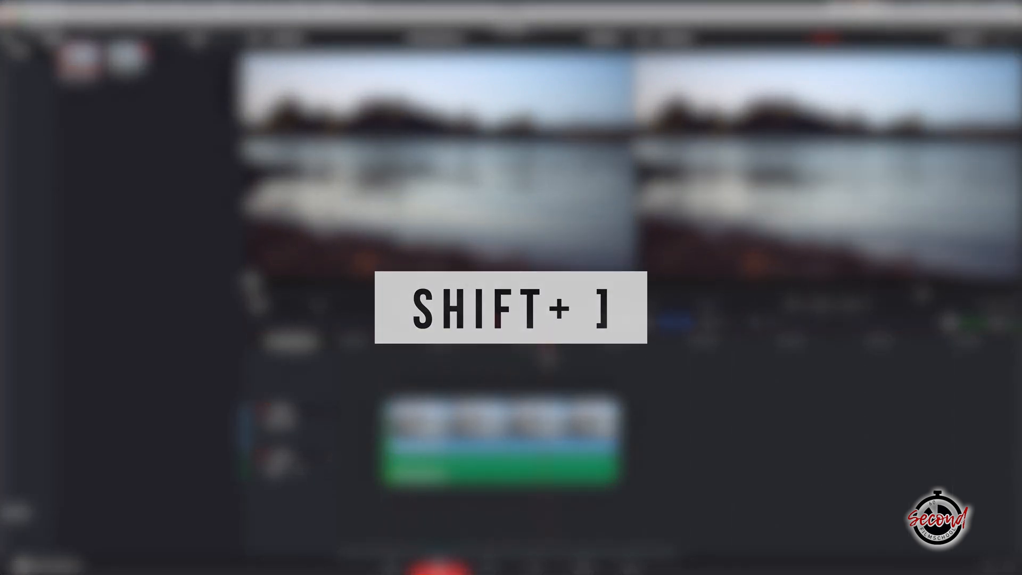
pyautogui.press('shift+]')
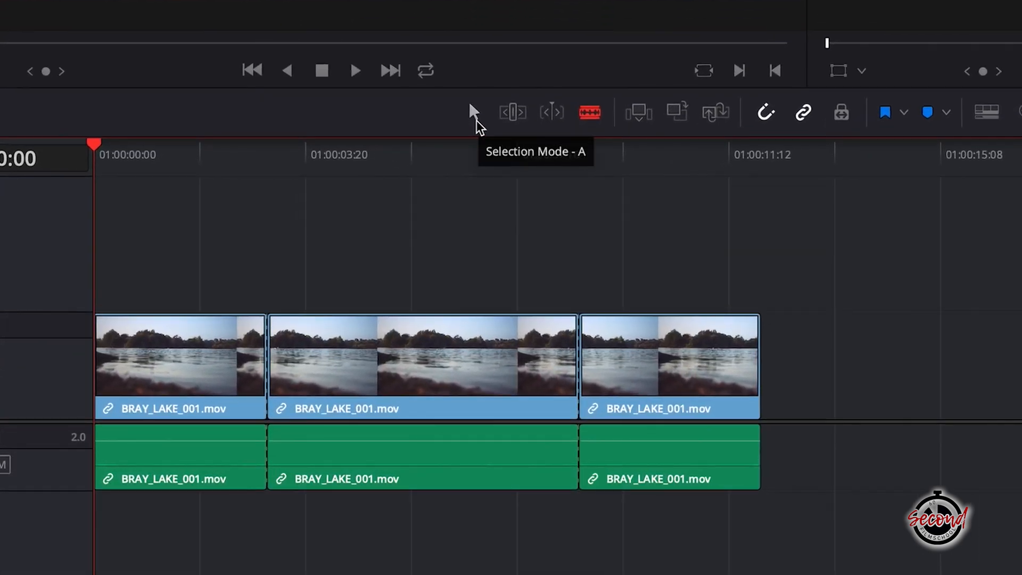
# Drag the third BRAY_LAKE_001 piece later on the timeline, opening a gap after the second piece.
pyautogui.moveTo(668, 355); pyautogui.dragTo(771, 355)
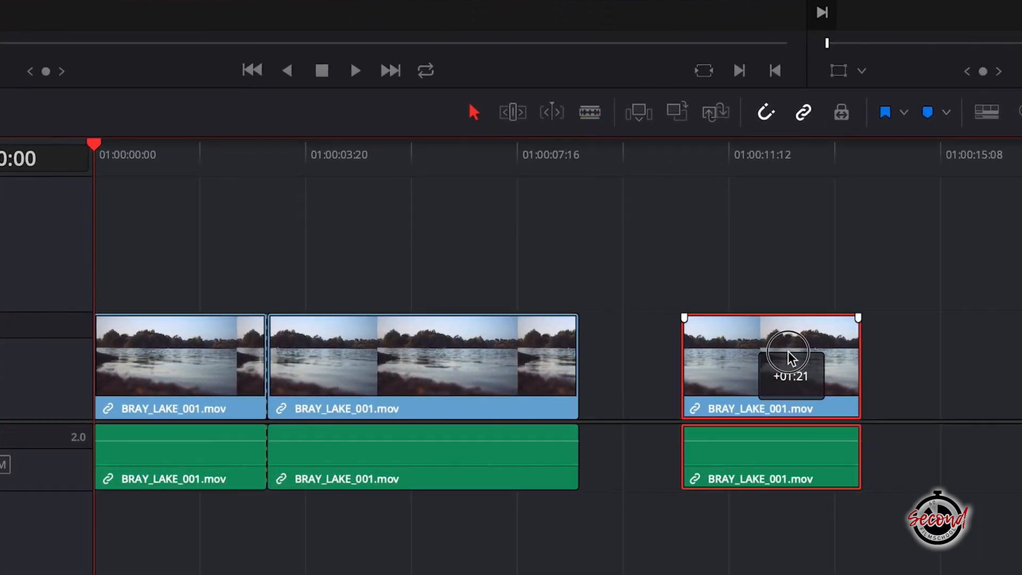